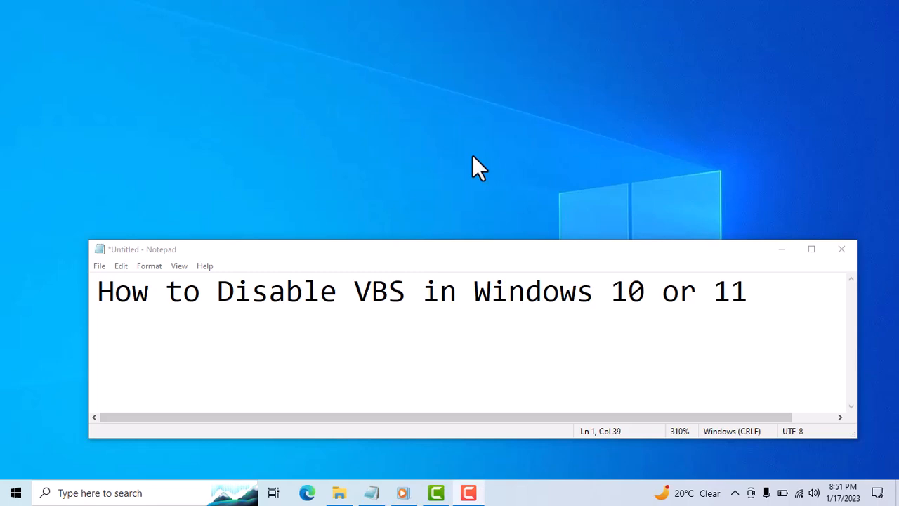
pyautogui.moveTo(127, 343)
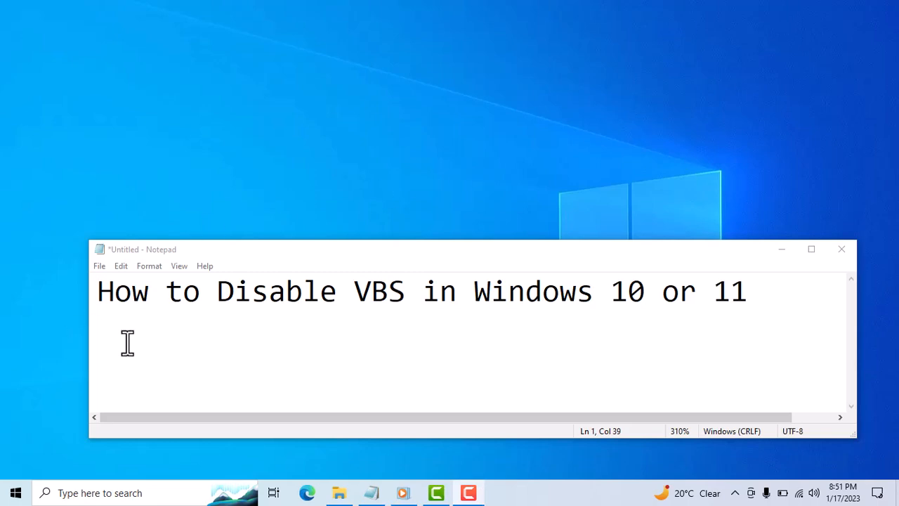
pyautogui.moveTo(342, 291)
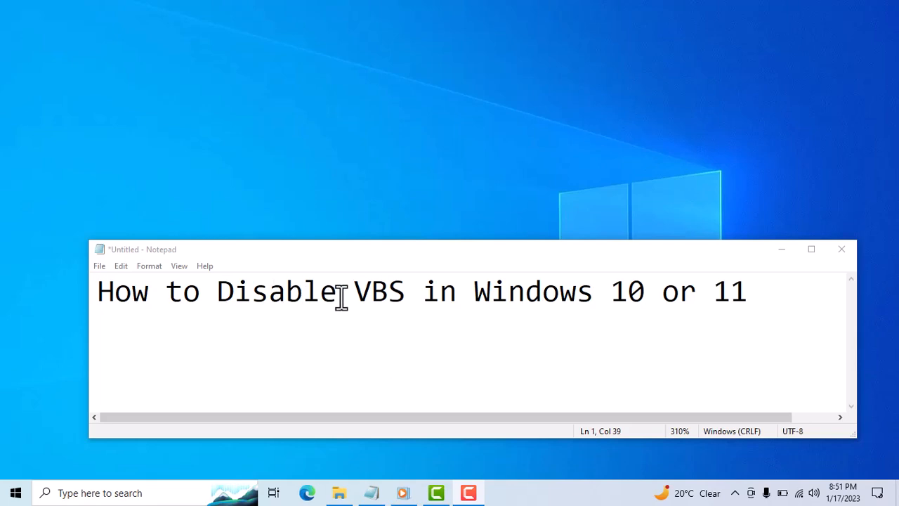
pyautogui.moveTo(502, 291)
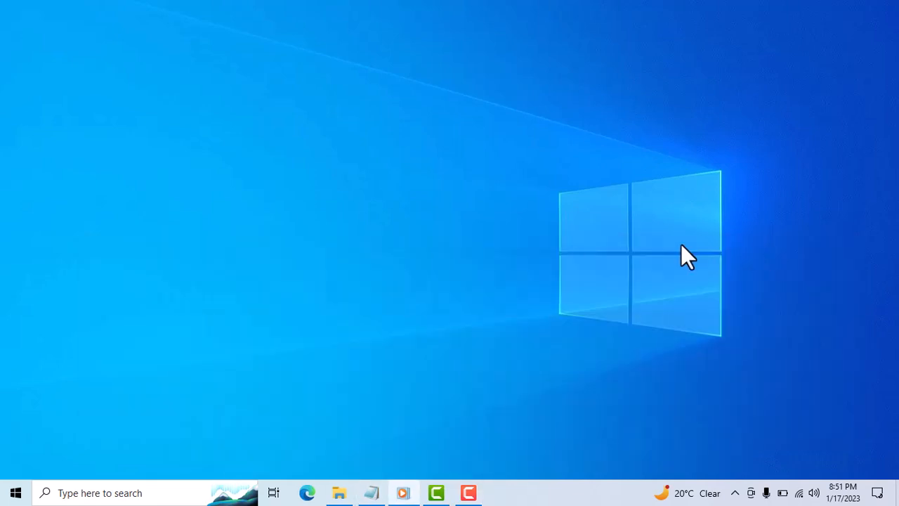
pyautogui.moveTo(453, 264)
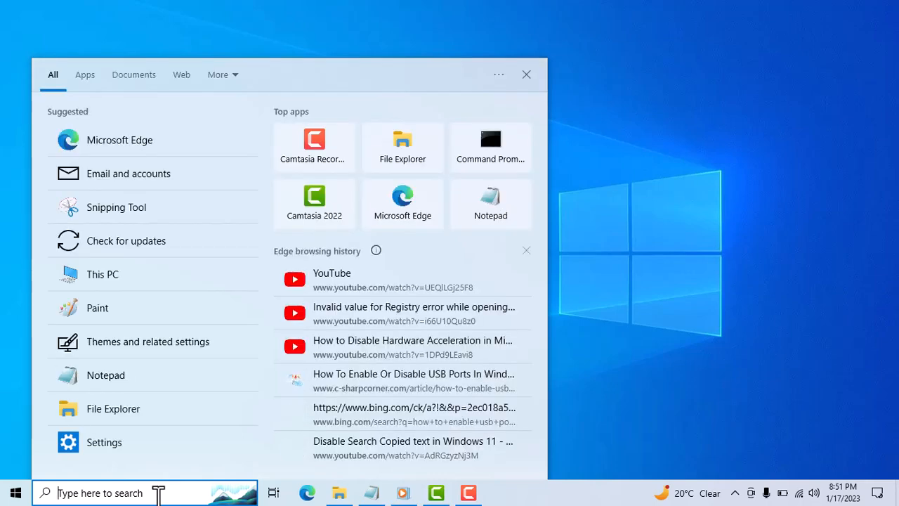
# Search Windows for 'core' to find the Core isolation settings.
pyautogui.write('core')
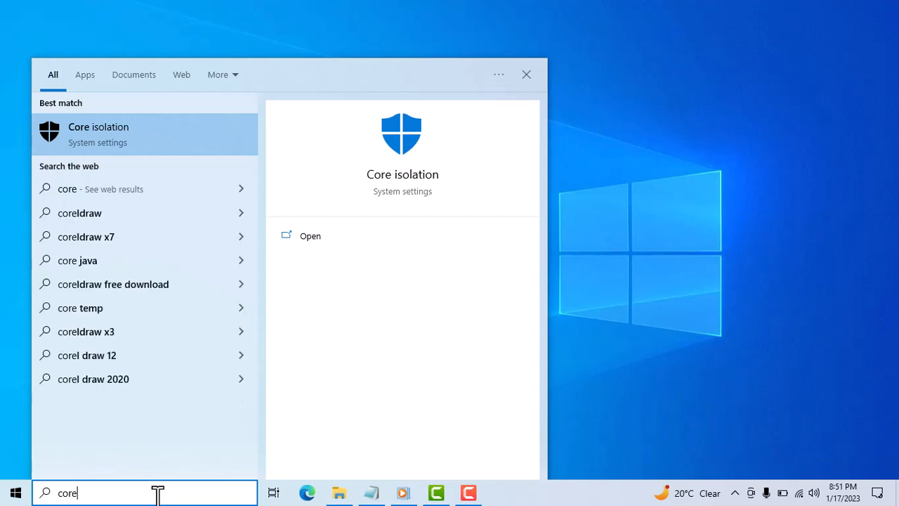
pyautogui.moveTo(130, 140)
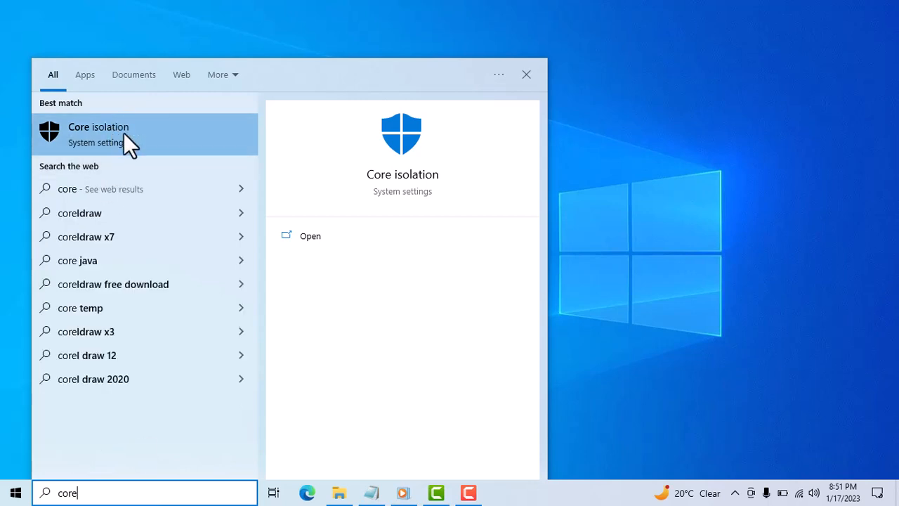
pyautogui.moveTo(140, 148)
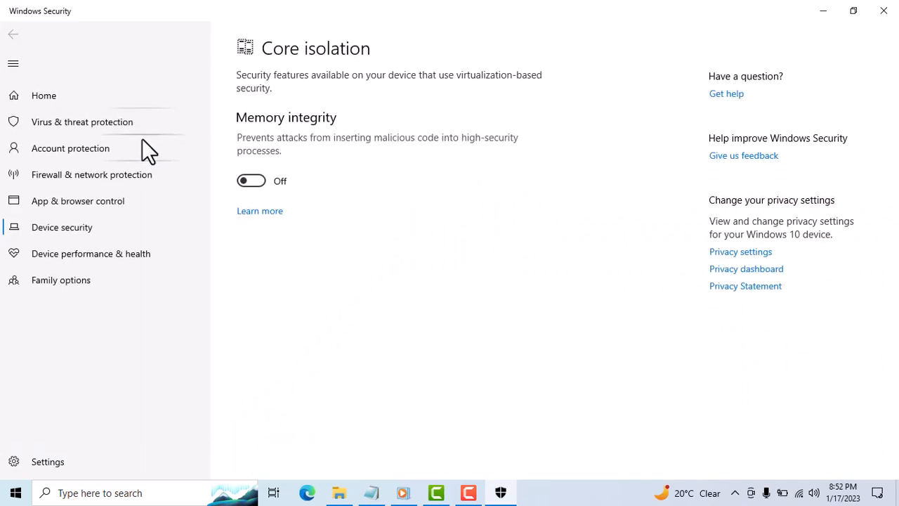
pyautogui.moveTo(281, 173)
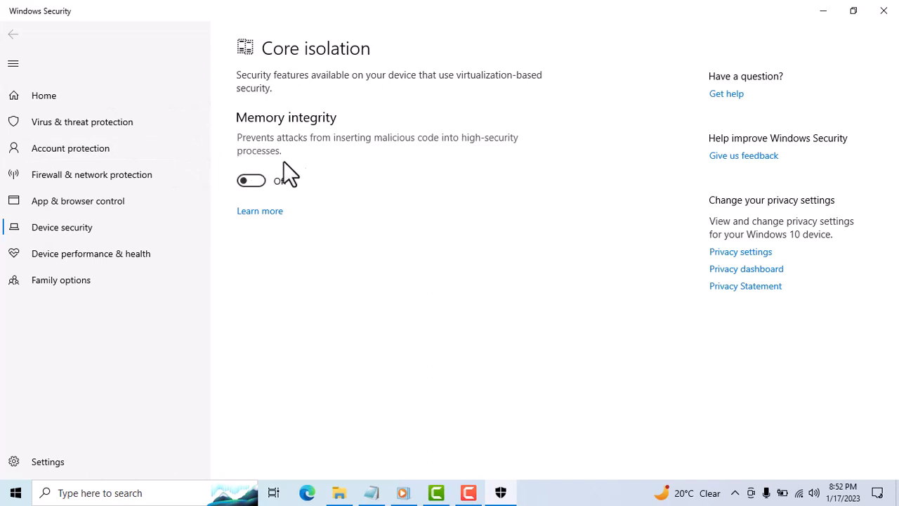
pyautogui.moveTo(302, 151)
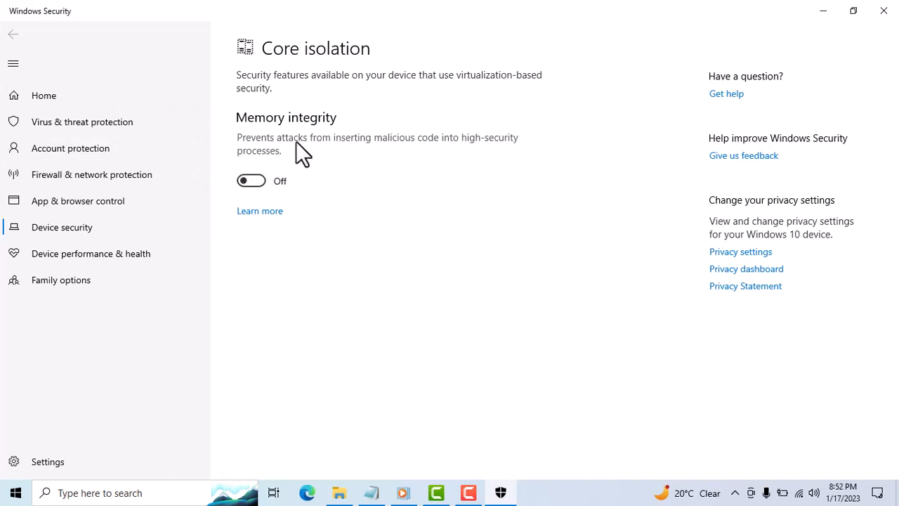
pyautogui.moveTo(286, 154)
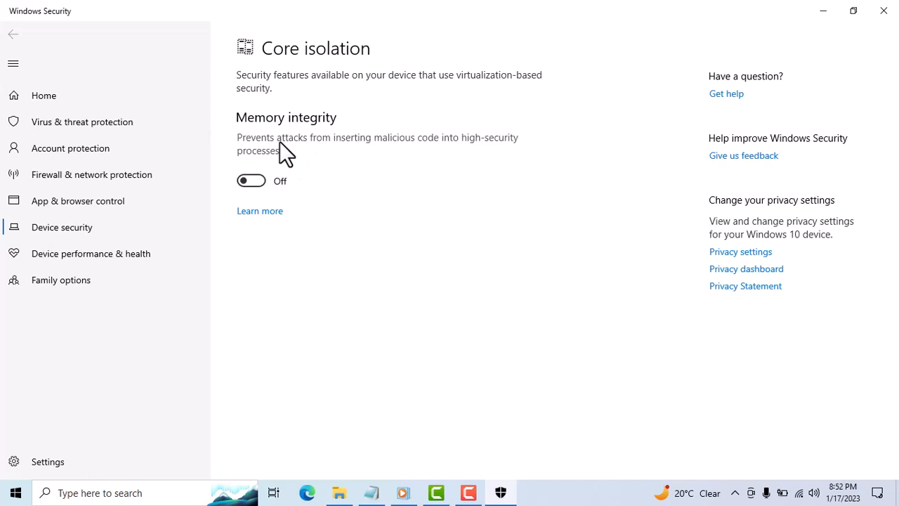
pyautogui.moveTo(294, 151)
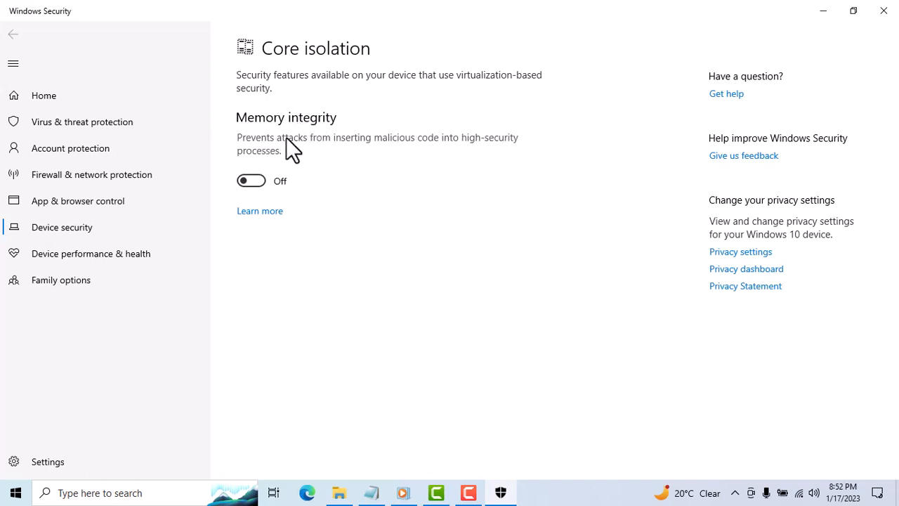
pyautogui.moveTo(884, 11)
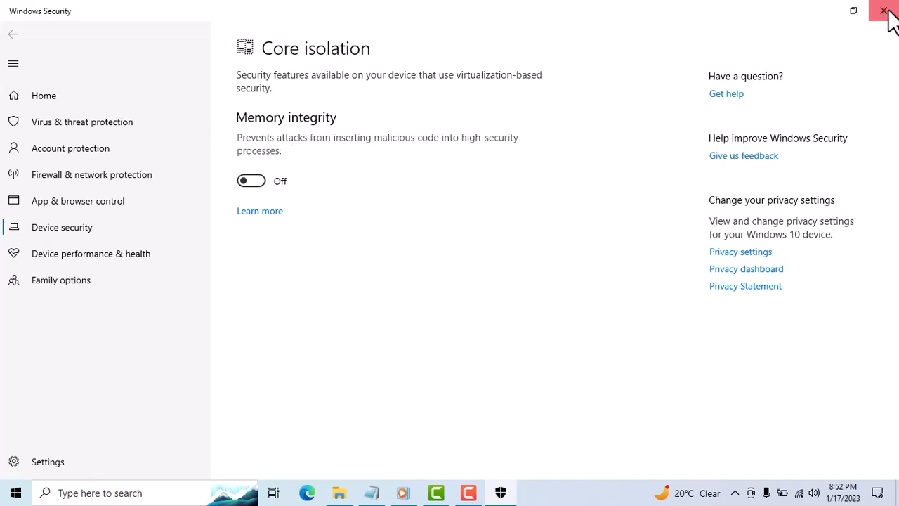
# Close Windows Security with Memory integrity left off.
pyautogui.click(886, 10)
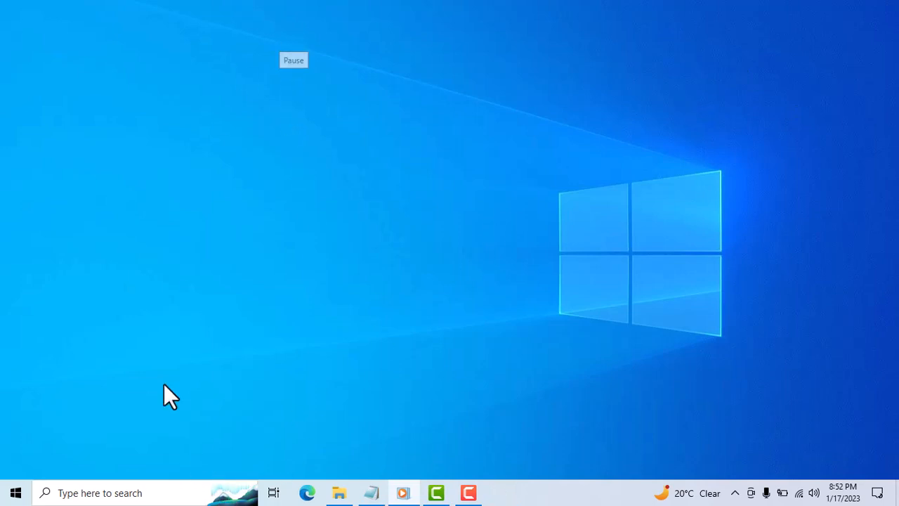
pyautogui.moveTo(263, 144)
pyautogui.write('c')
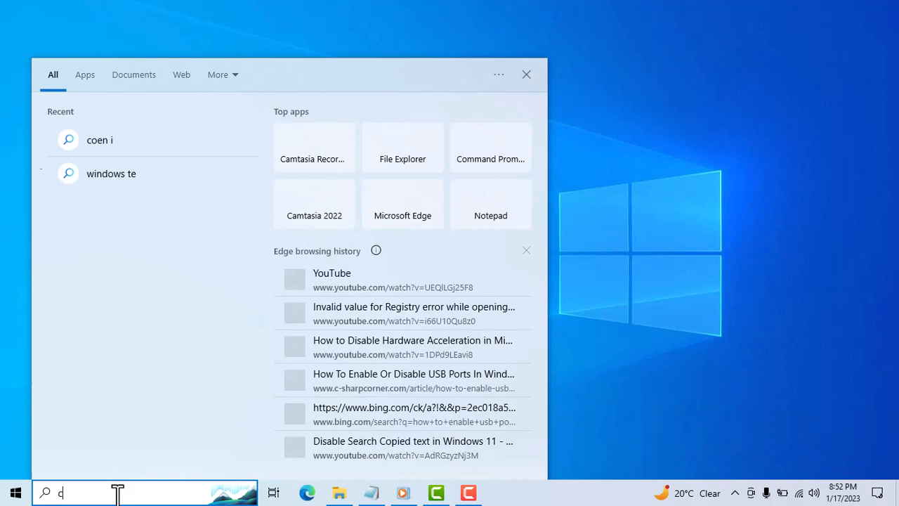
# Search 'cmd' and run Command Prompt as administrator.
pyautogui.write('md')
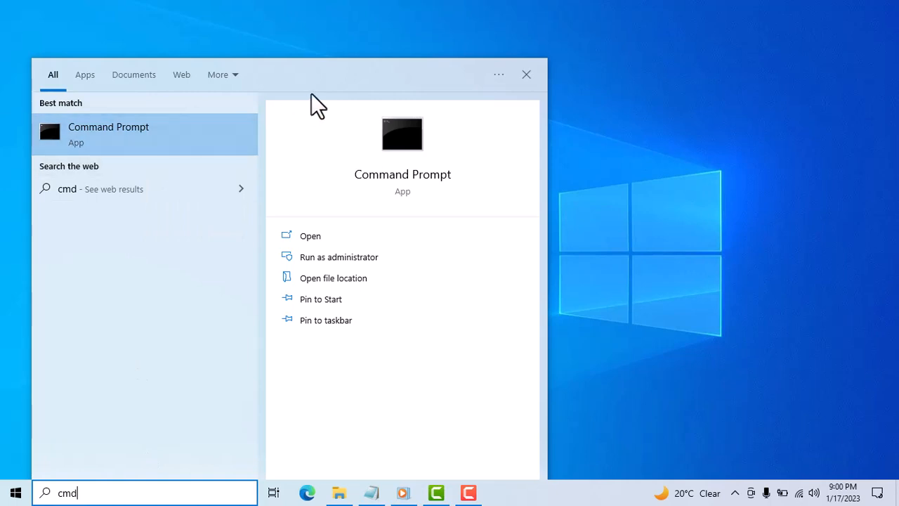
pyautogui.click(339, 256)
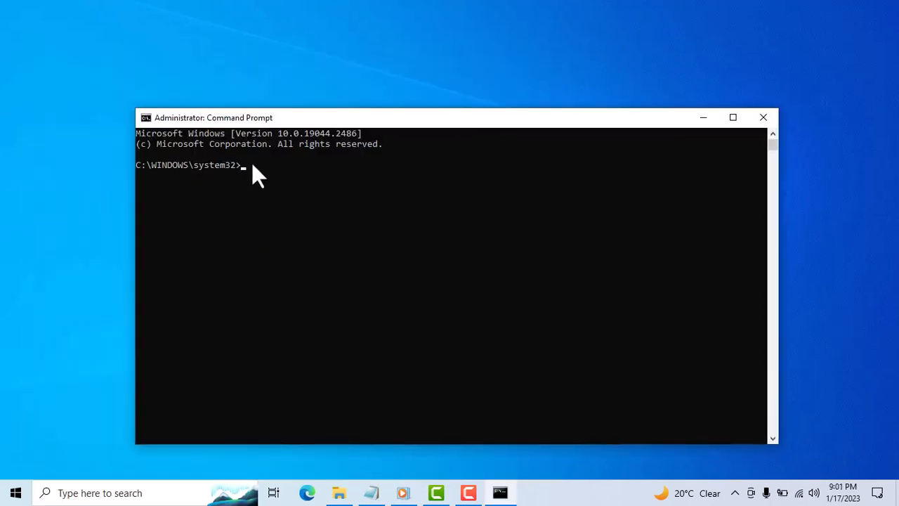
pyautogui.moveTo(250, 179)
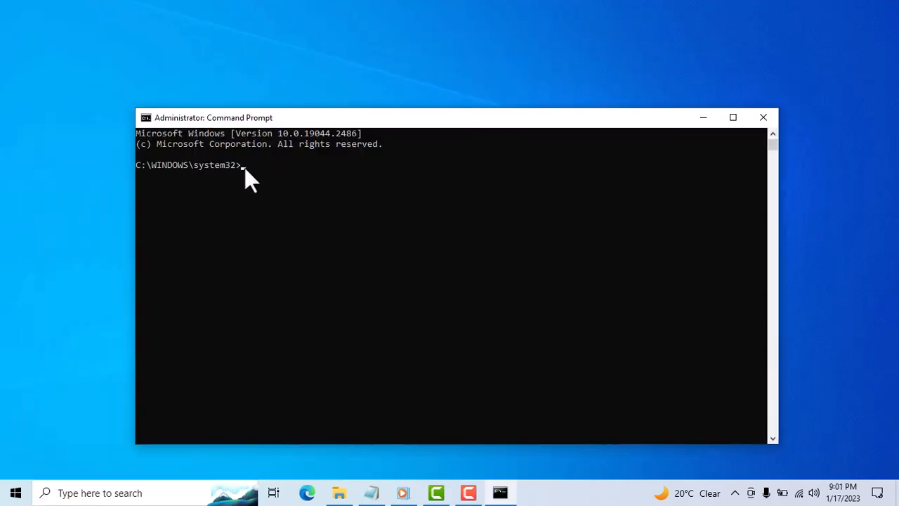
pyautogui.moveTo(263, 205)
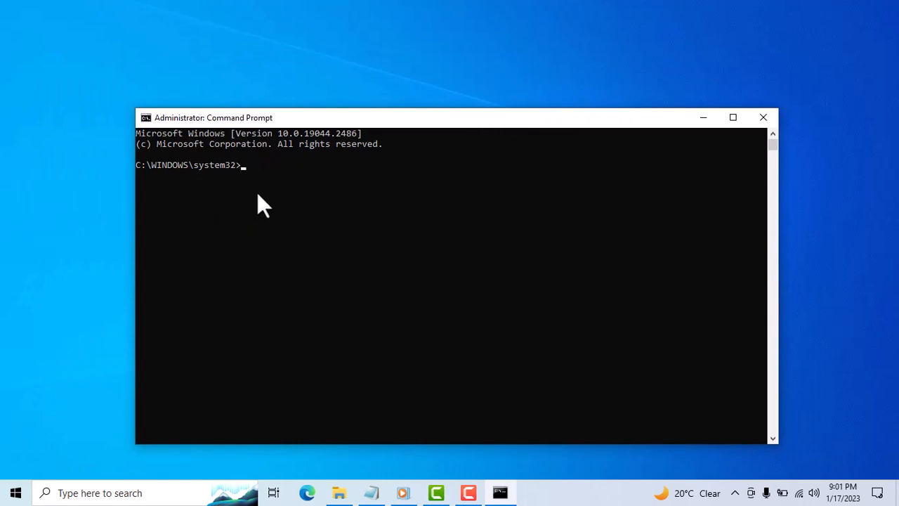
pyautogui.moveTo(264, 187)
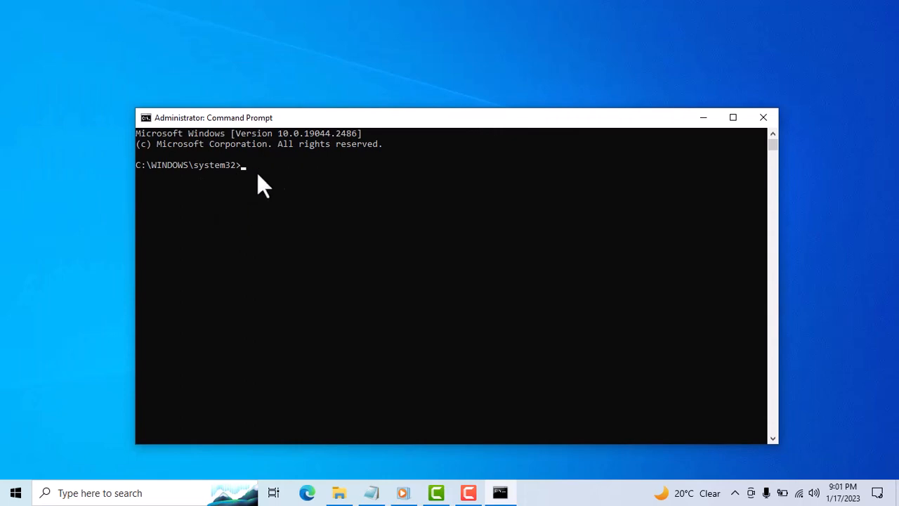
pyautogui.moveTo(216, 237)
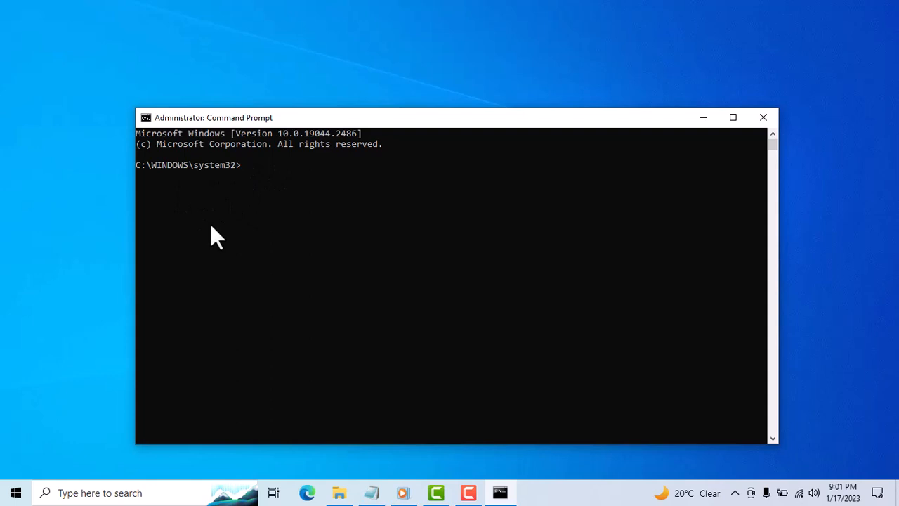
# Close the Administrator: Command Prompt window to clear the desktop.
pyautogui.click(763, 118)
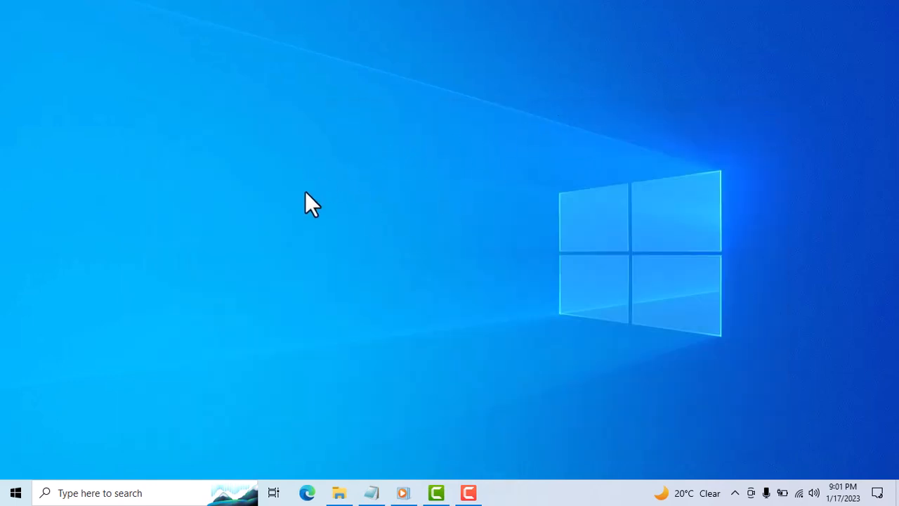
pyautogui.moveTo(304, 218)
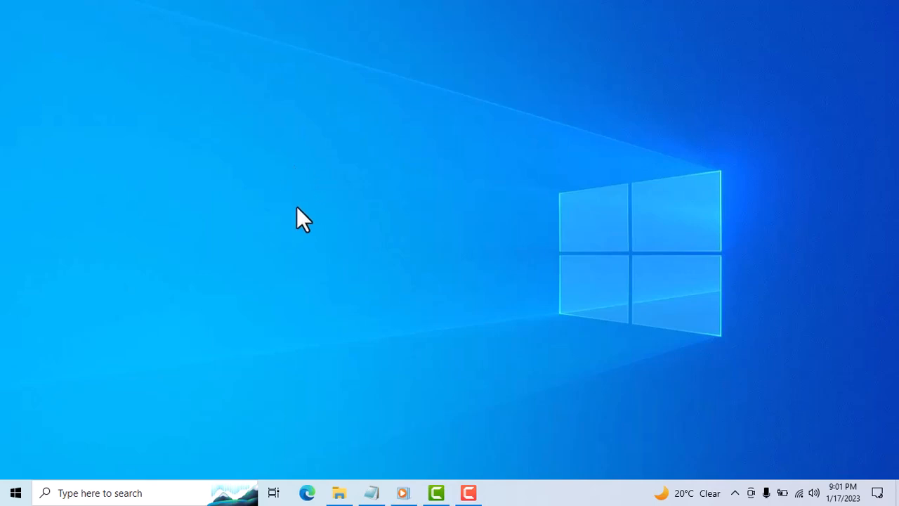